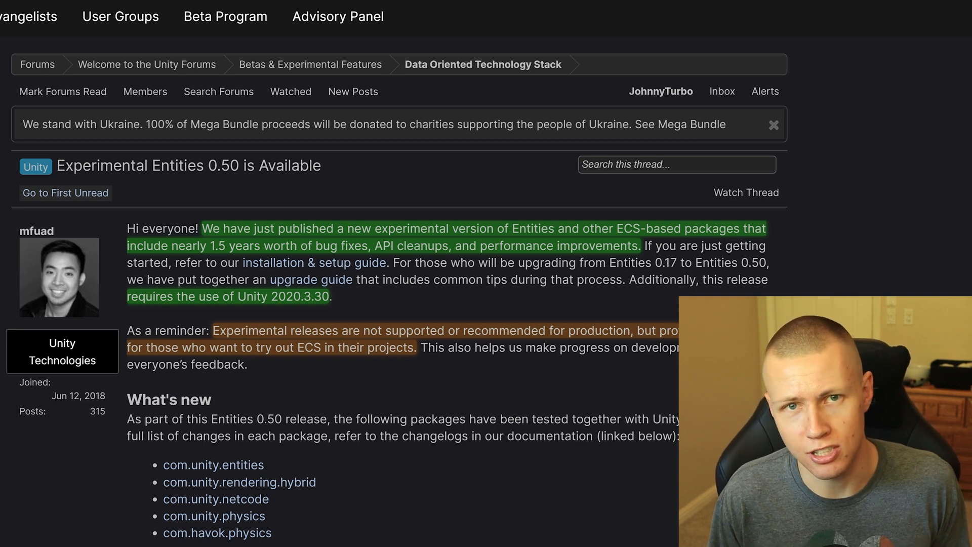
pyautogui.moveTo(838, 146)
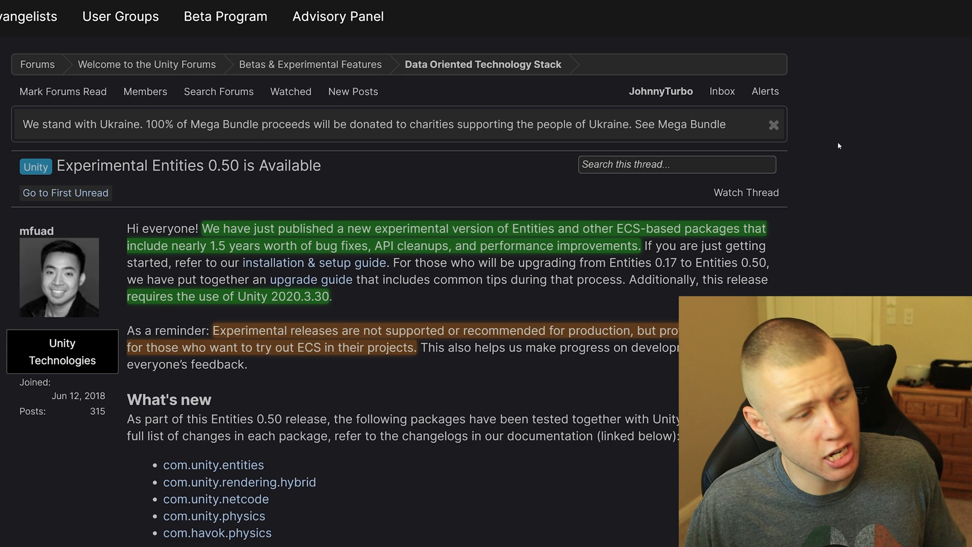
pyautogui.moveTo(844, 148)
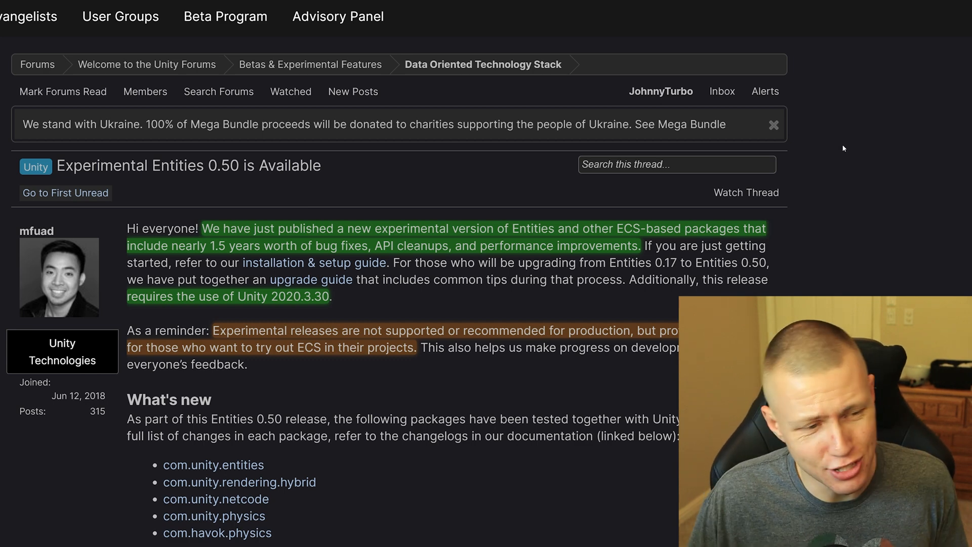
pyautogui.moveTo(827, 153)
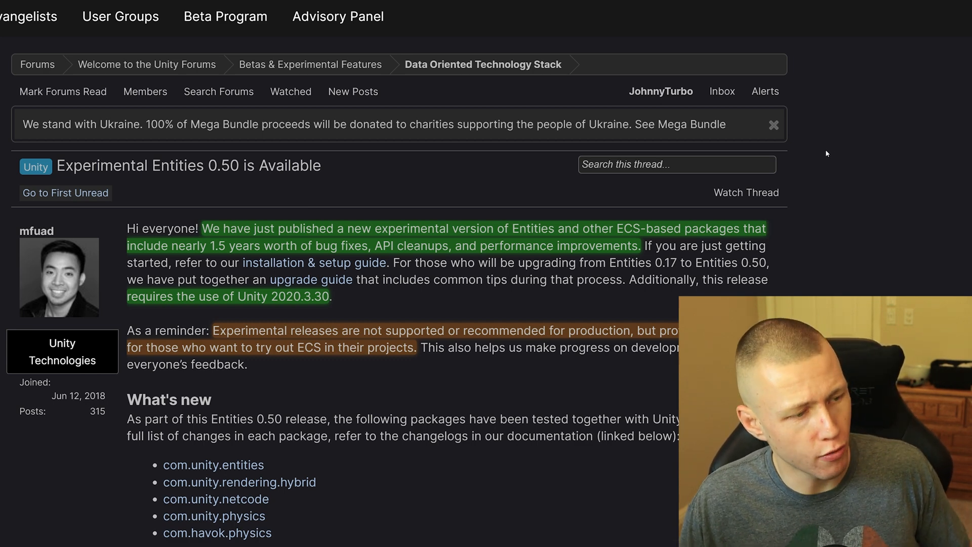
pyautogui.moveTo(833, 143)
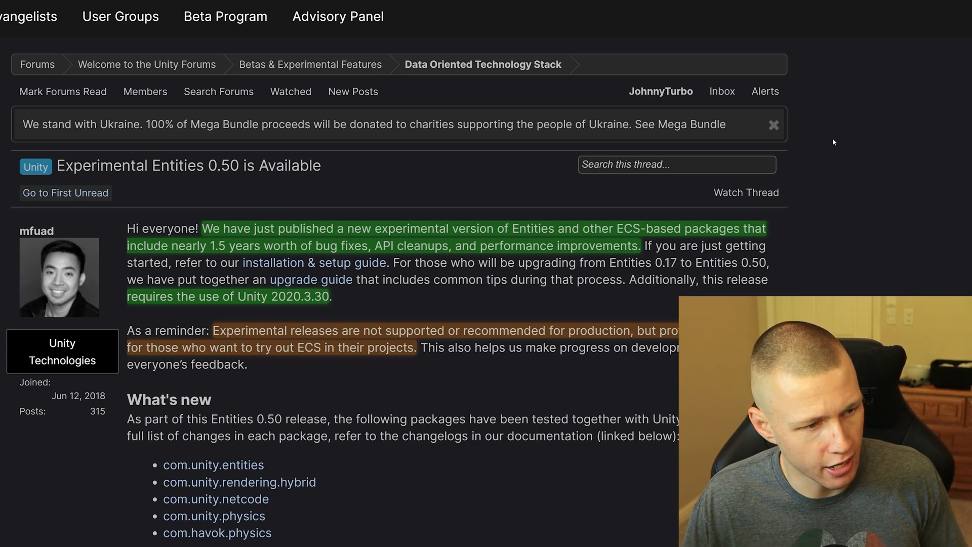
pyautogui.moveTo(857, 266)
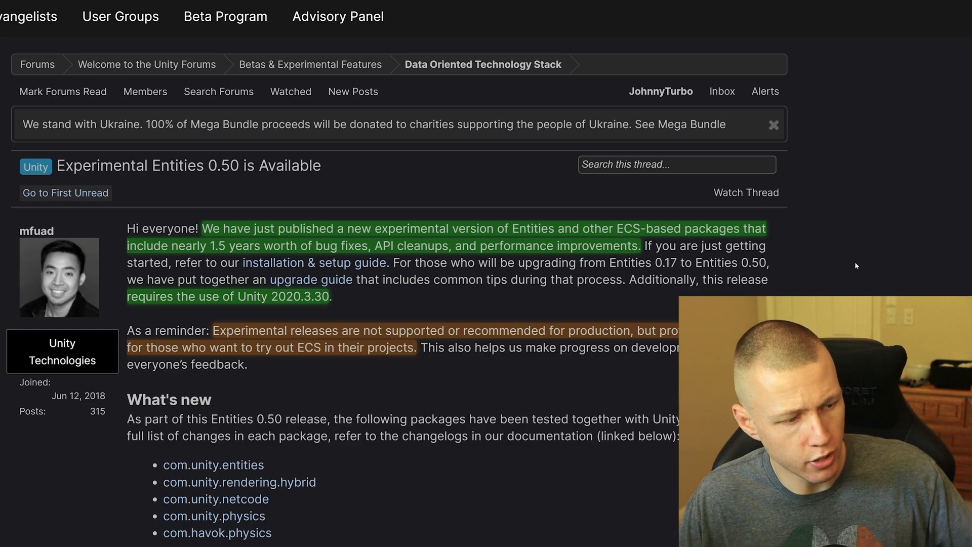
# Step: Scroll past the package lists and feedback thank-you paragraph to the Notable Highlights editor screenshot
pyautogui.scroll(-3)
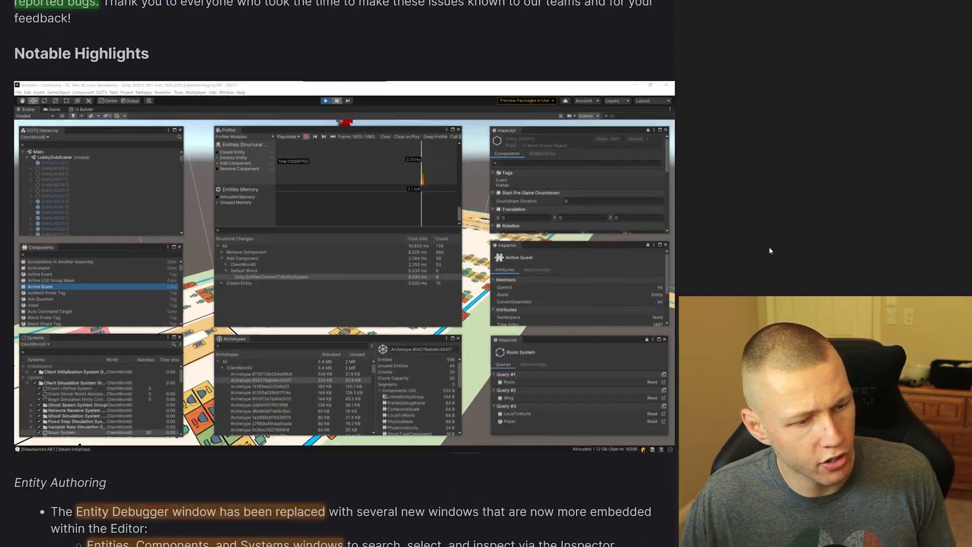
pyautogui.scroll(-3)
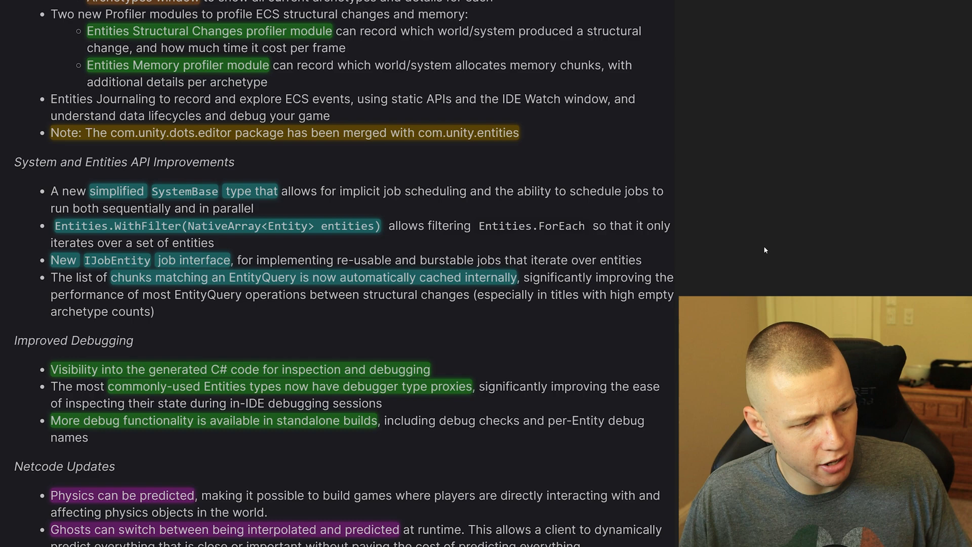
pyautogui.scroll(3)
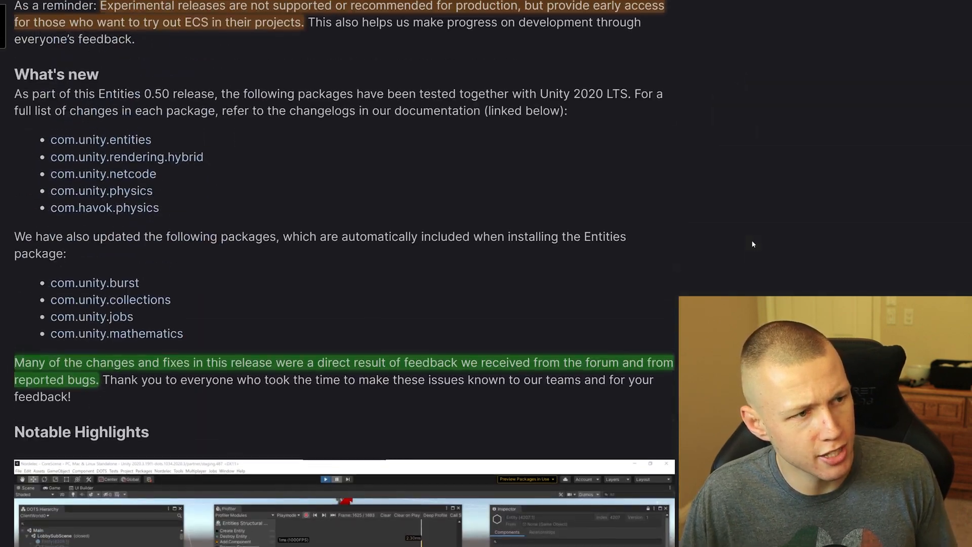
pyautogui.scroll(3)
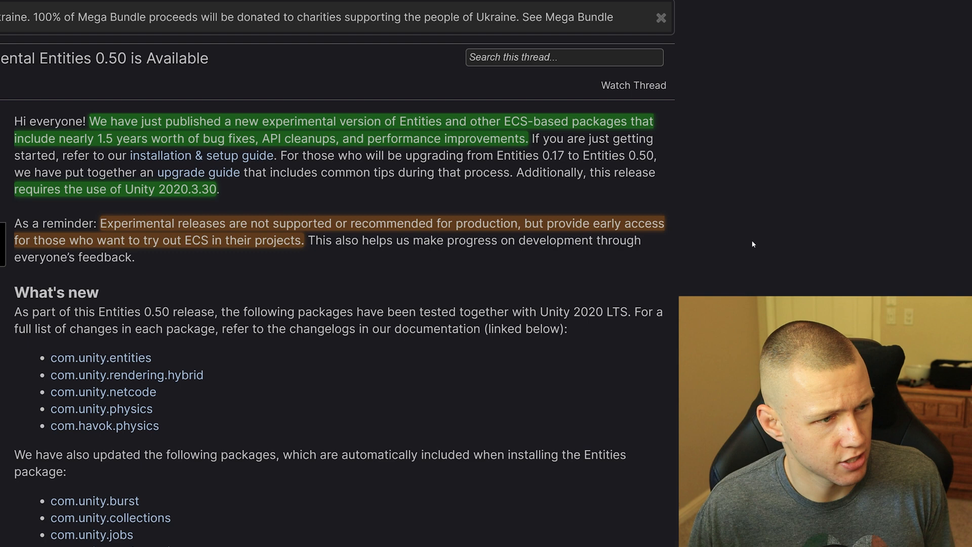
pyautogui.moveTo(766, 231)
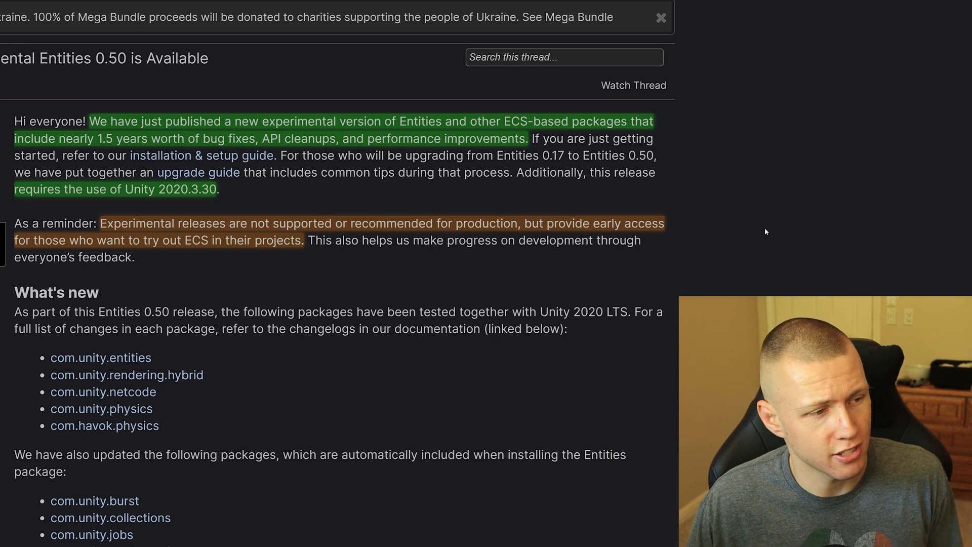
pyautogui.moveTo(676, 227)
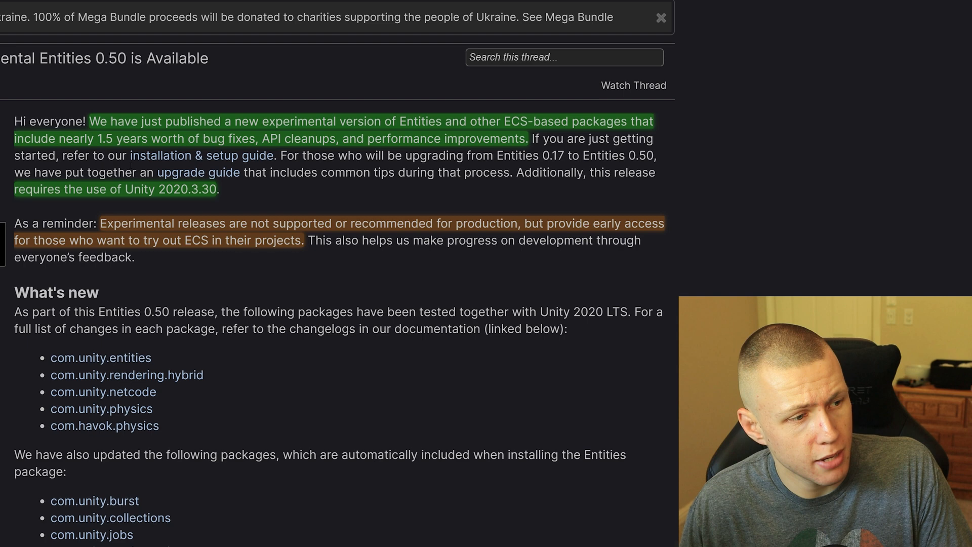
pyautogui.moveTo(202, 155)
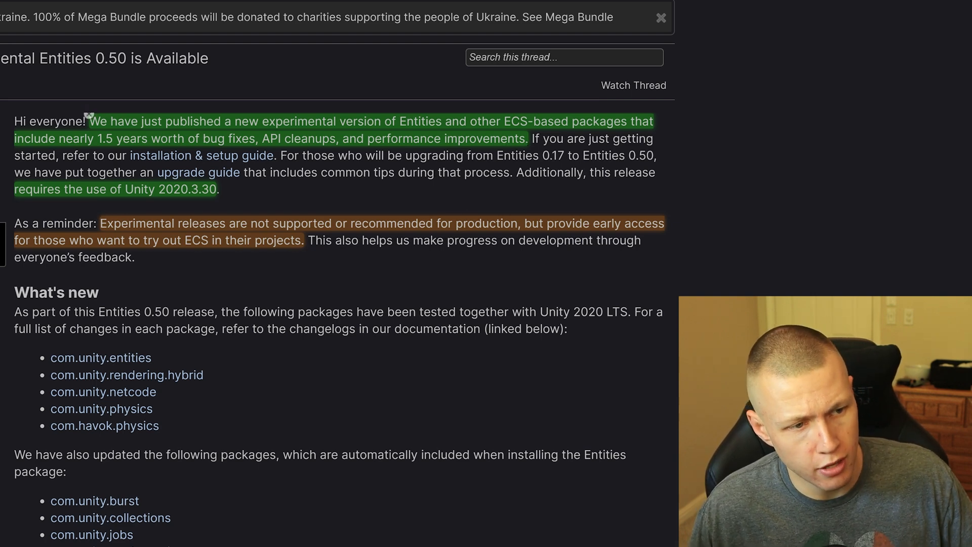
pyautogui.moveTo(492, 153)
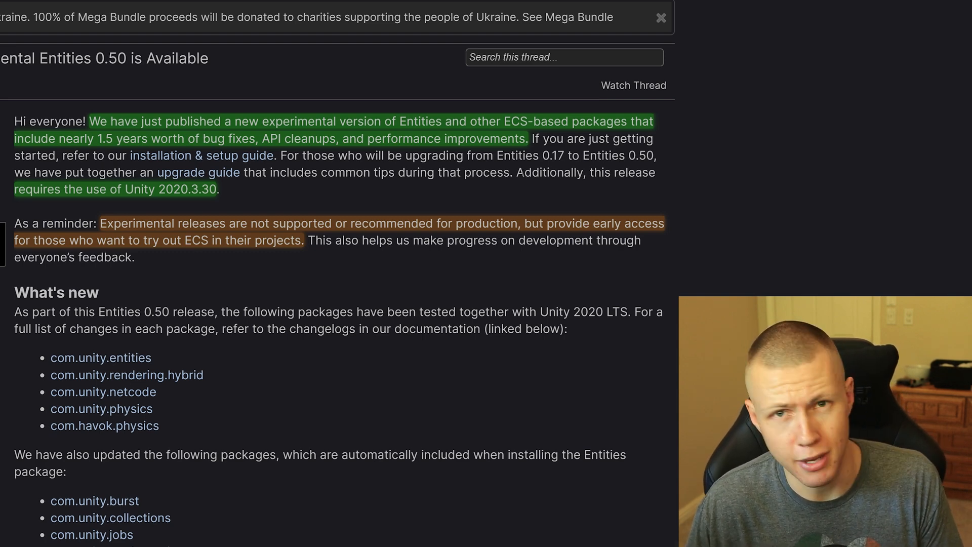
pyautogui.moveTo(311, 184)
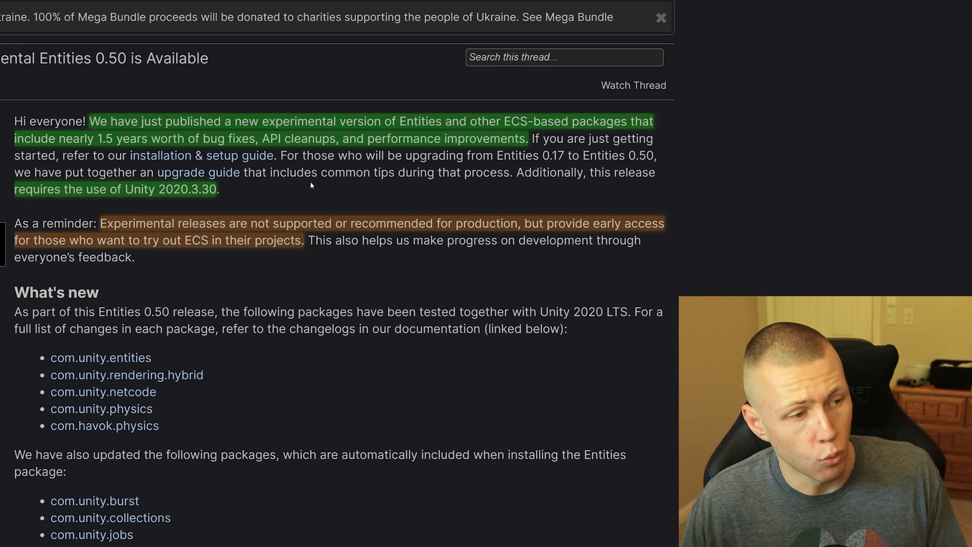
pyautogui.moveTo(12, 180)
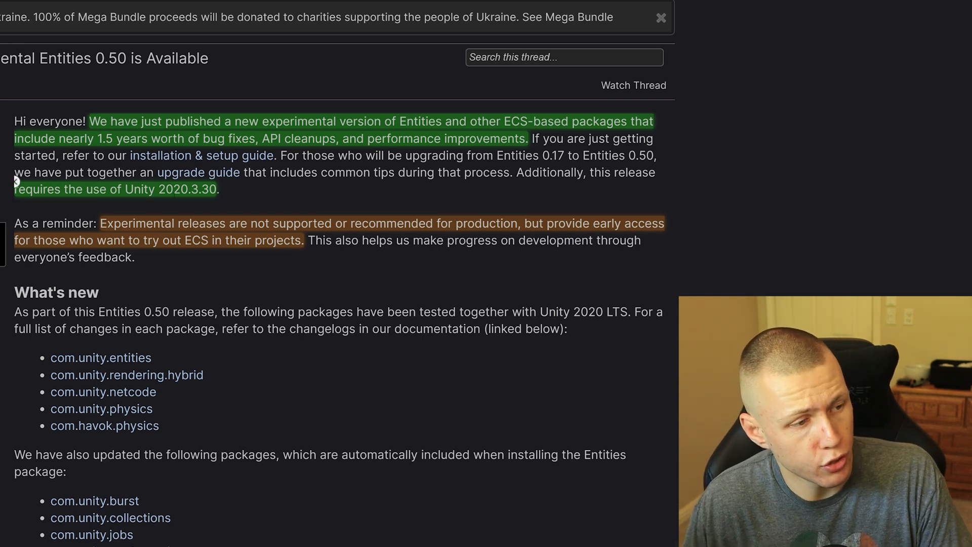
pyautogui.moveTo(242, 200)
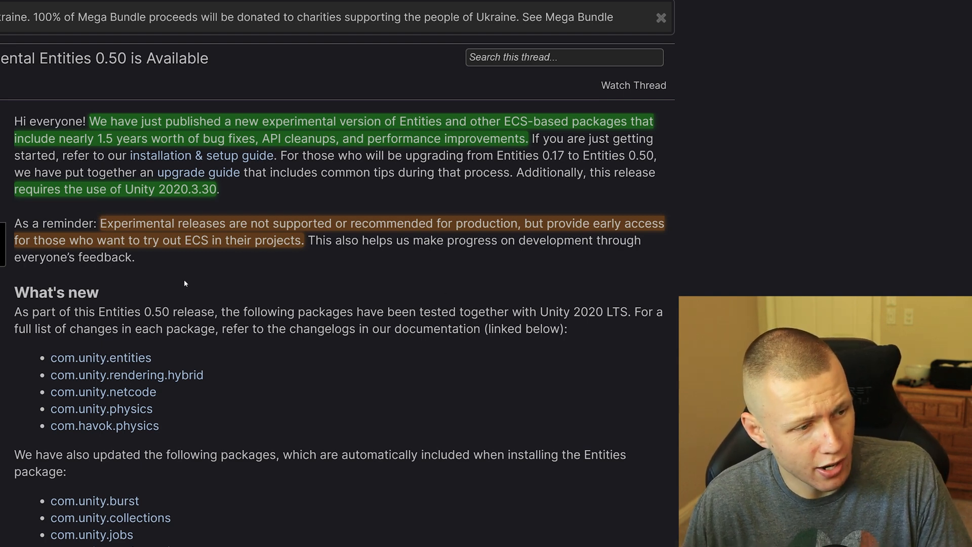
pyautogui.moveTo(264, 277)
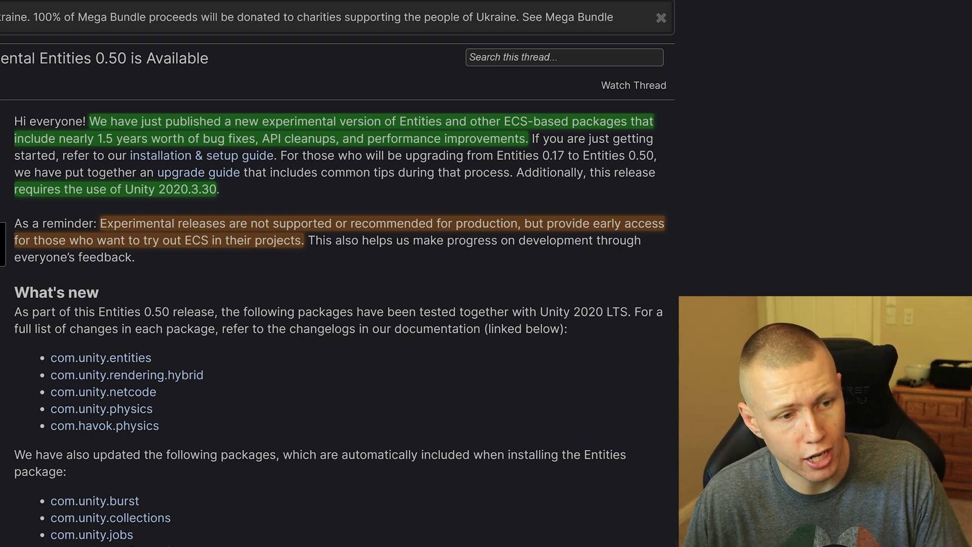
pyautogui.moveTo(594, 252)
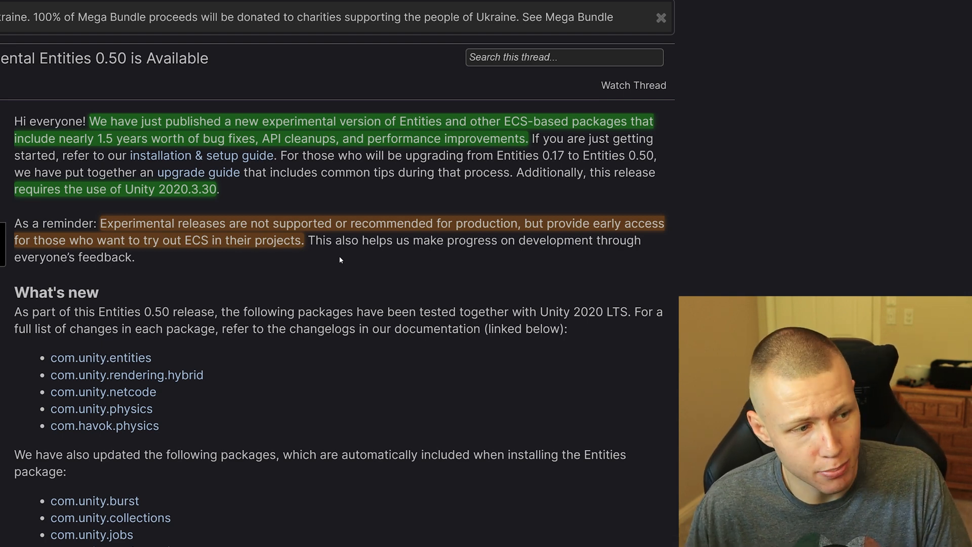
pyautogui.scroll(-3)
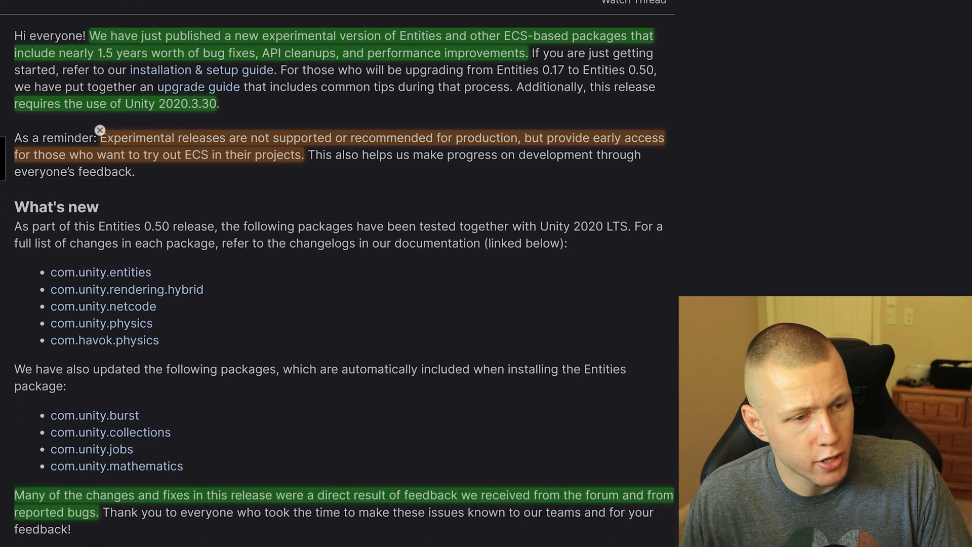
pyautogui.scroll(-3)
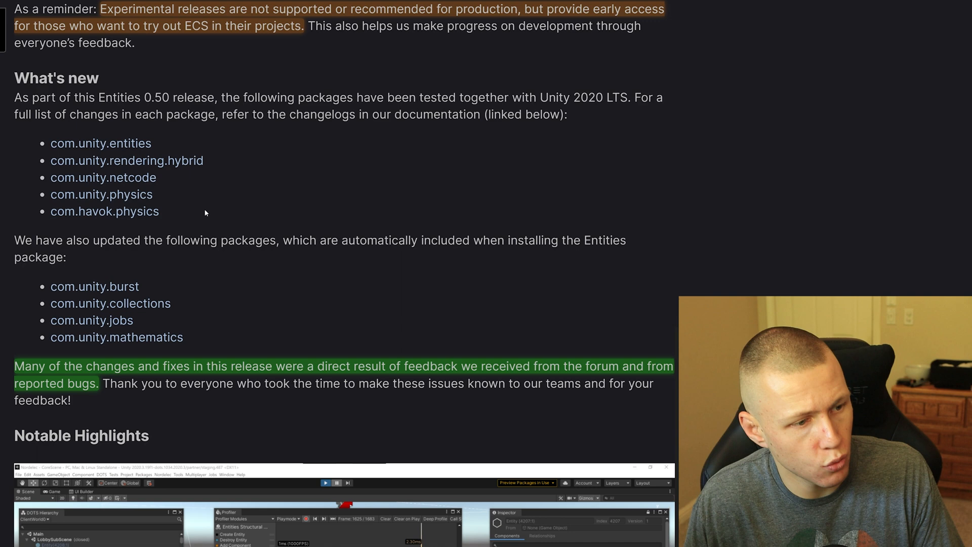
pyautogui.scroll(-3)
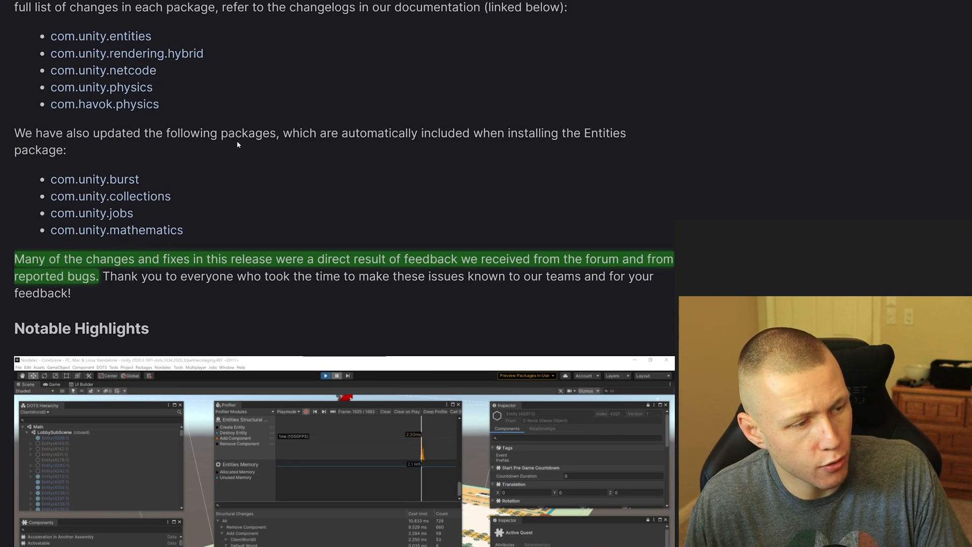
pyautogui.moveTo(143, 176)
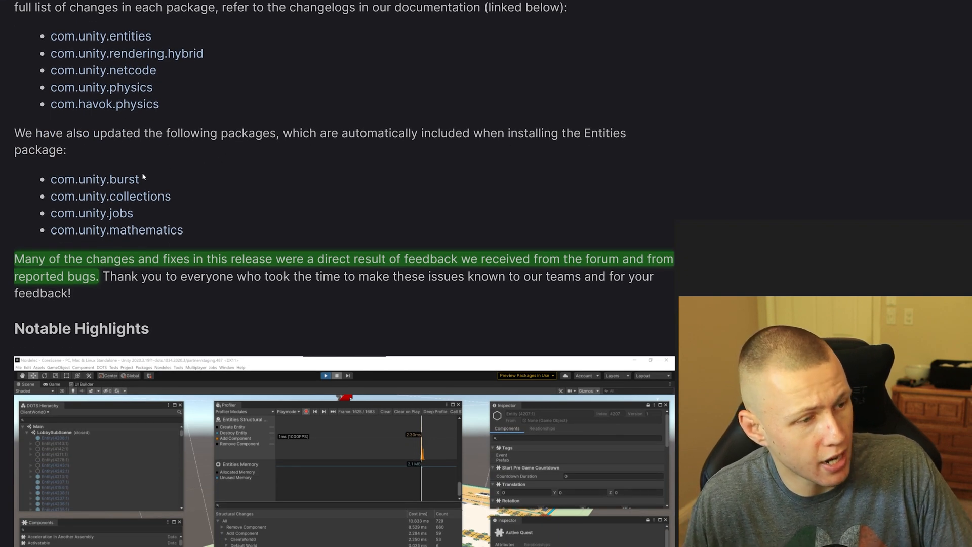
pyautogui.moveTo(198, 232)
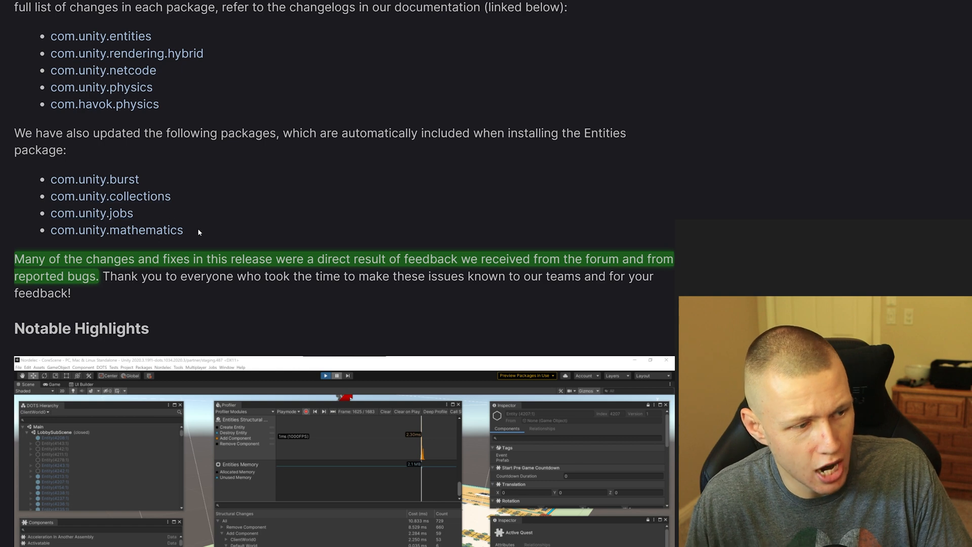
pyautogui.moveTo(310, 225)
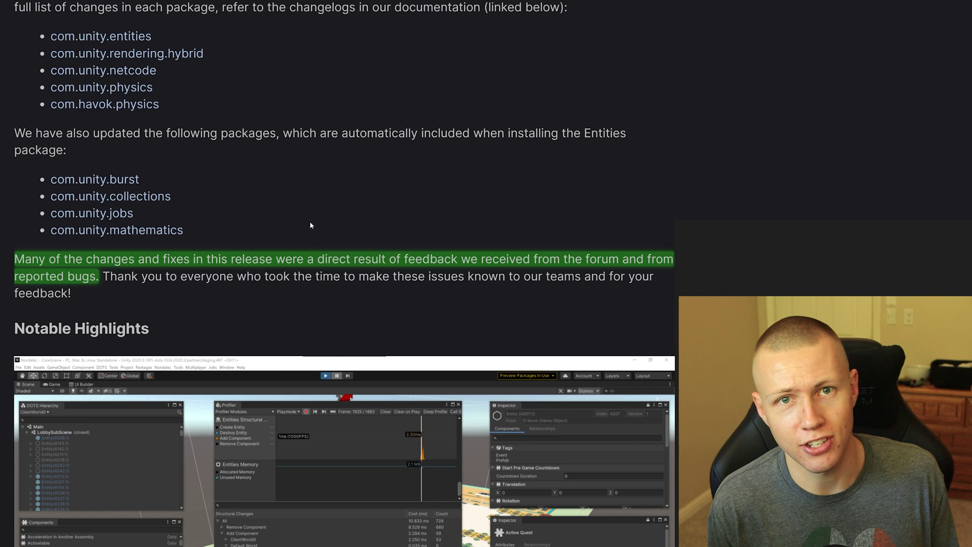
pyautogui.moveTo(261, 174)
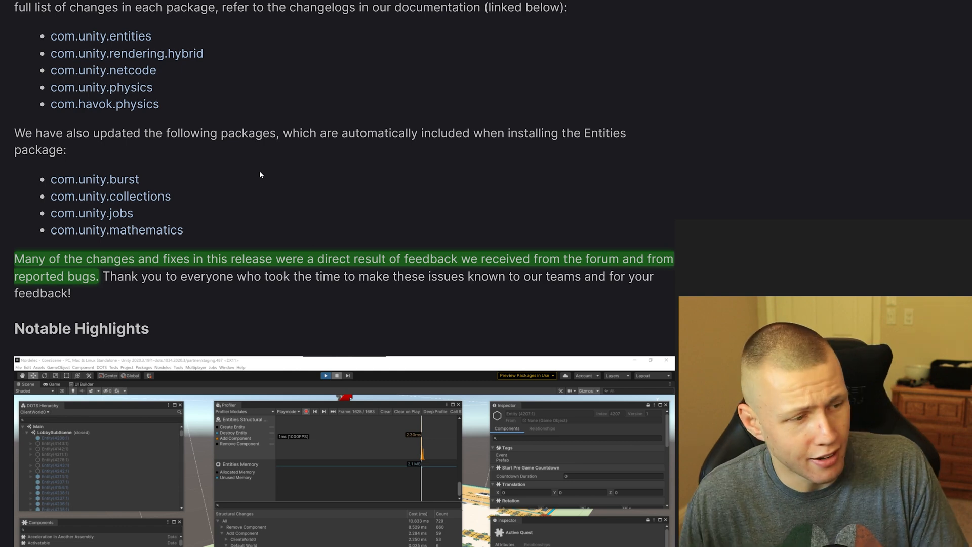
pyautogui.moveTo(244, 189)
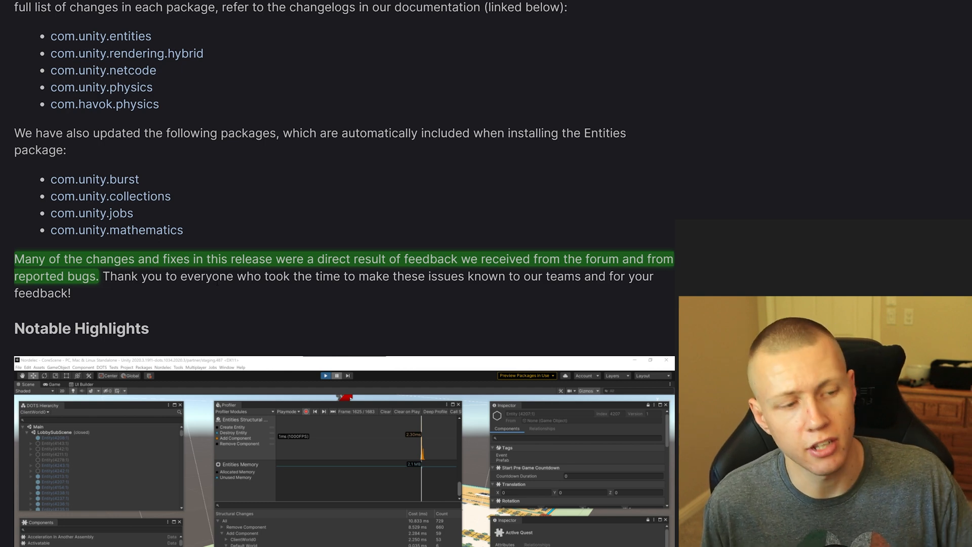
pyautogui.scroll(3)
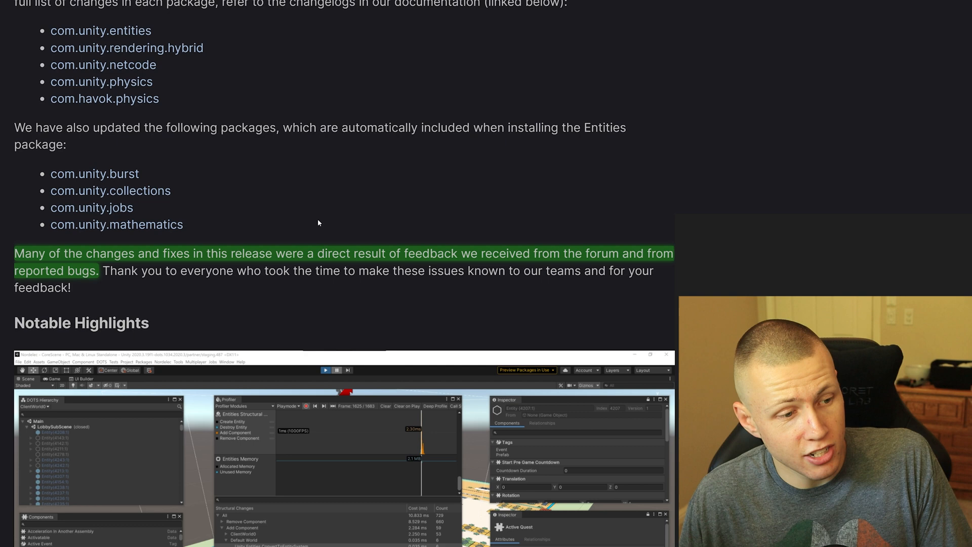
pyautogui.scroll(-3)
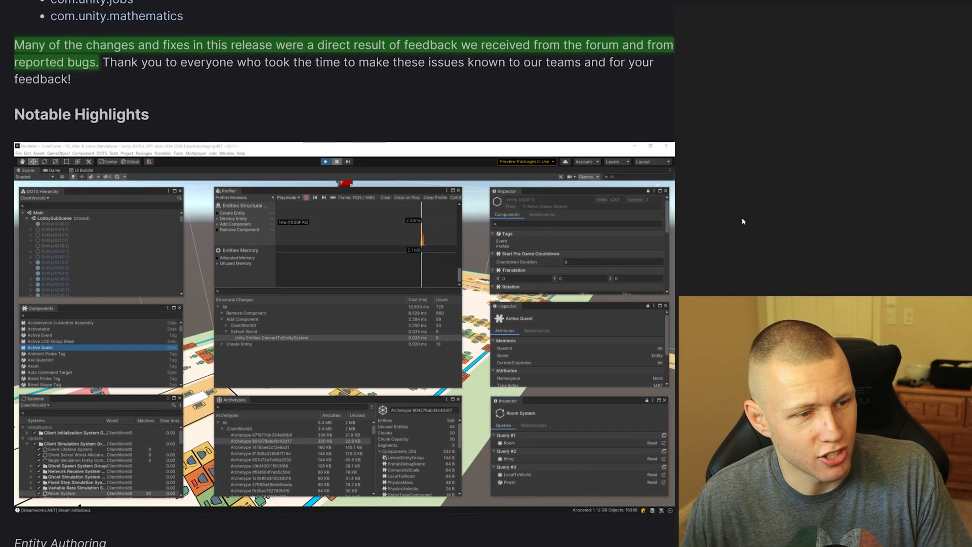
pyautogui.scroll(-3)
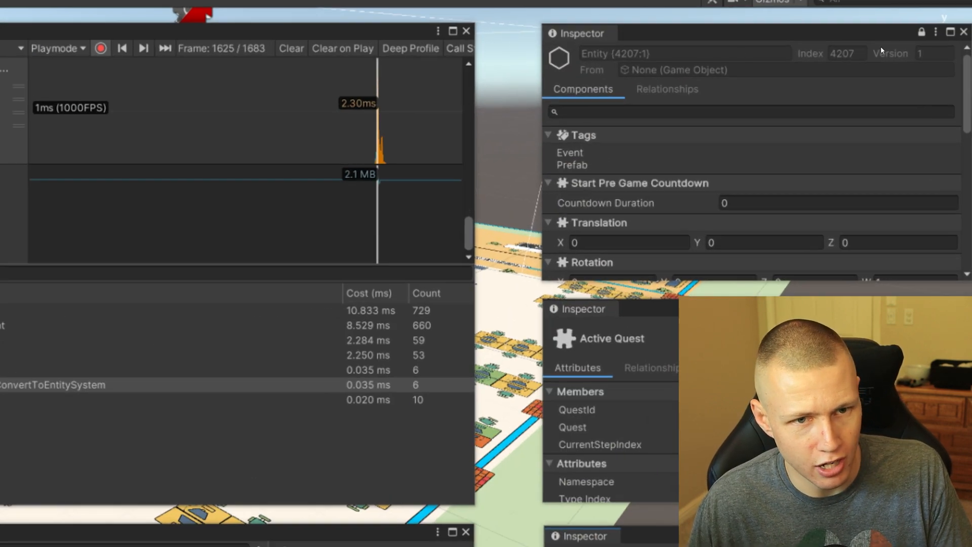
pyautogui.scroll(-3)
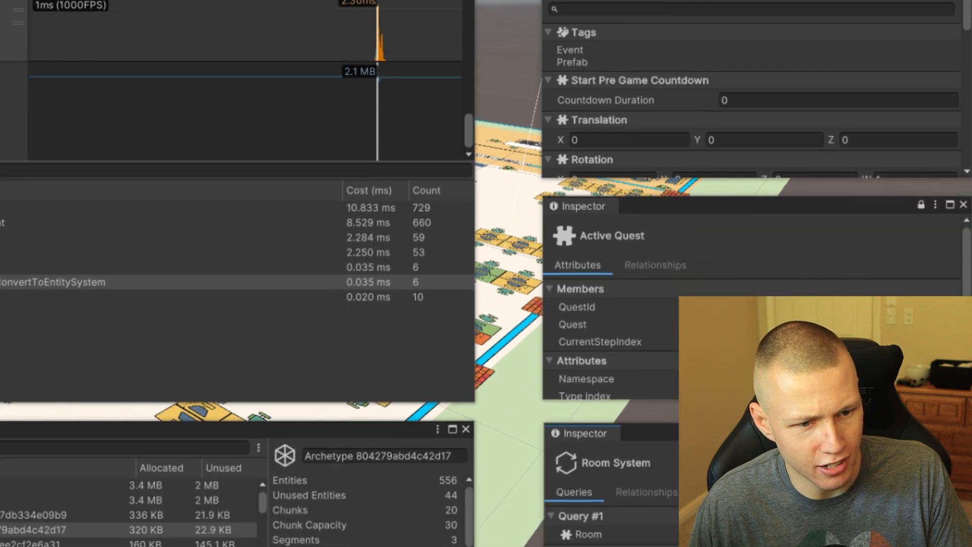
pyautogui.scroll(-3)
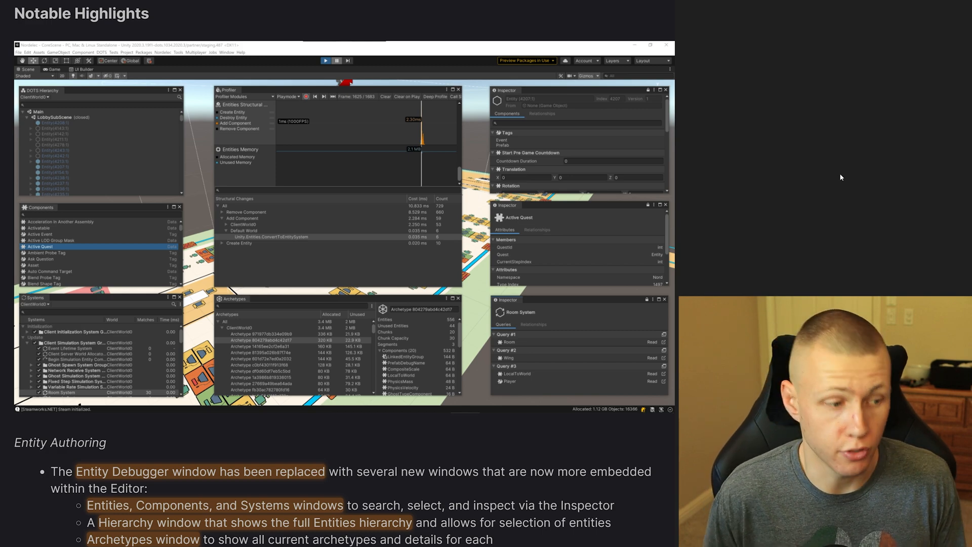
# Step: Scroll below the screenshot into the Entity Authoring and System and Entities API Improvements lists
pyautogui.scroll(-3)
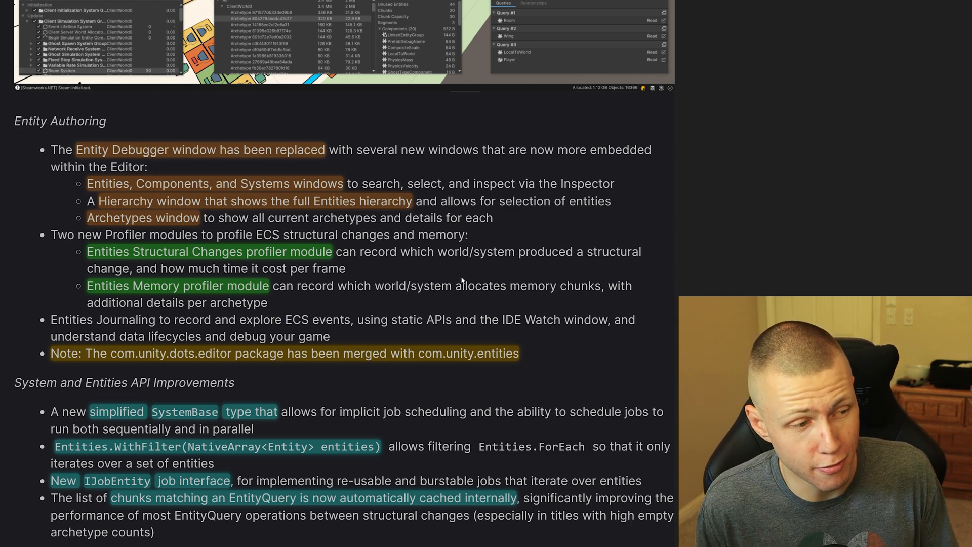
pyautogui.moveTo(815, 176)
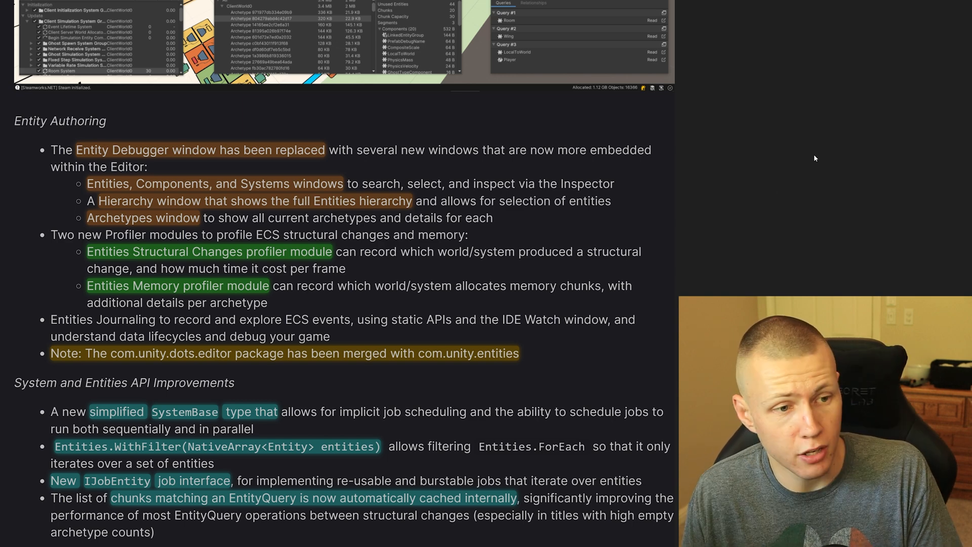
pyautogui.moveTo(698, 270)
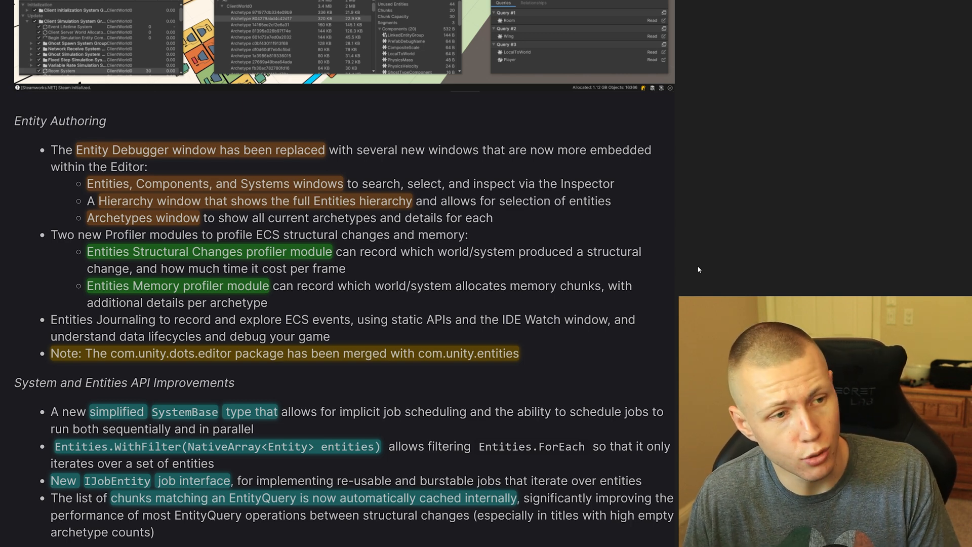
pyautogui.moveTo(665, 275)
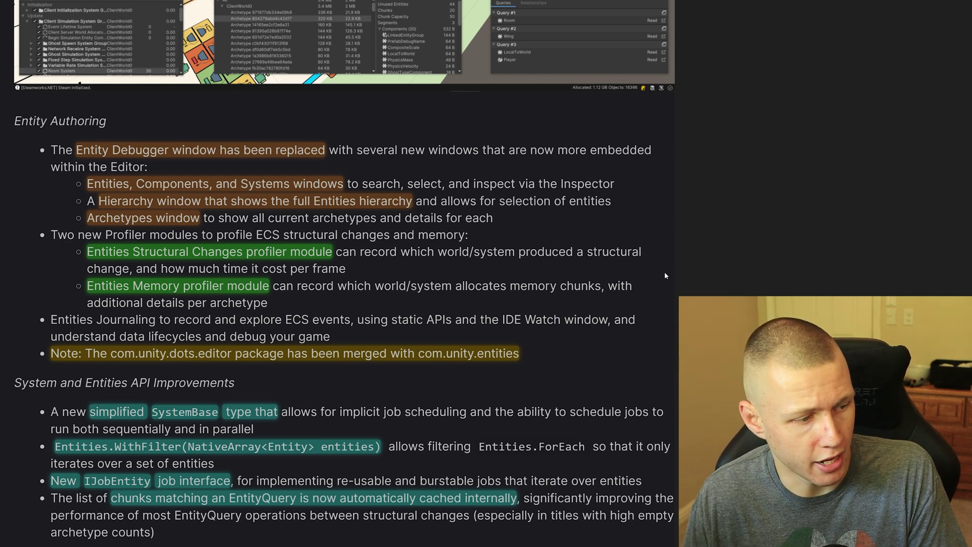
# Step: Scroll to the Improved Debugging notes and the start of Netcode Updates
pyautogui.scroll(-3)
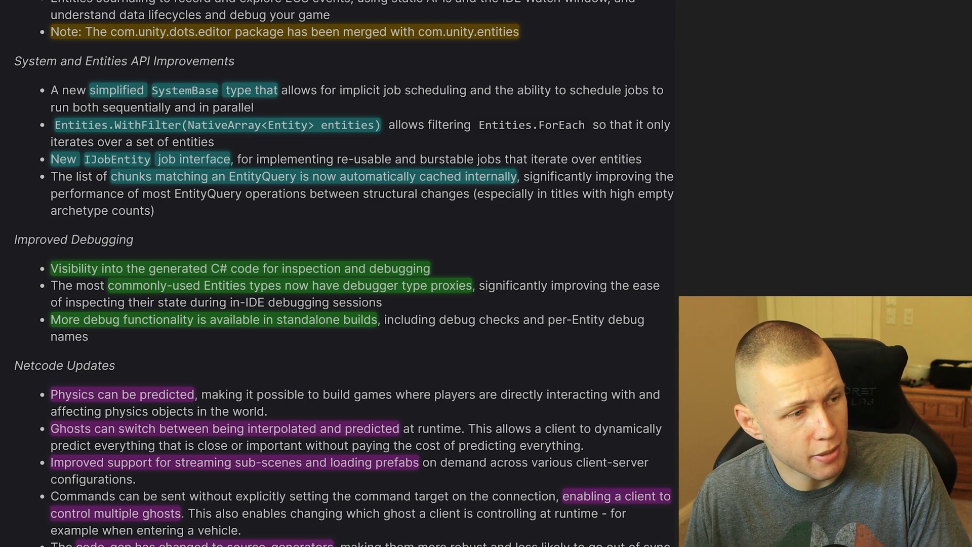
pyautogui.moveTo(370, 85)
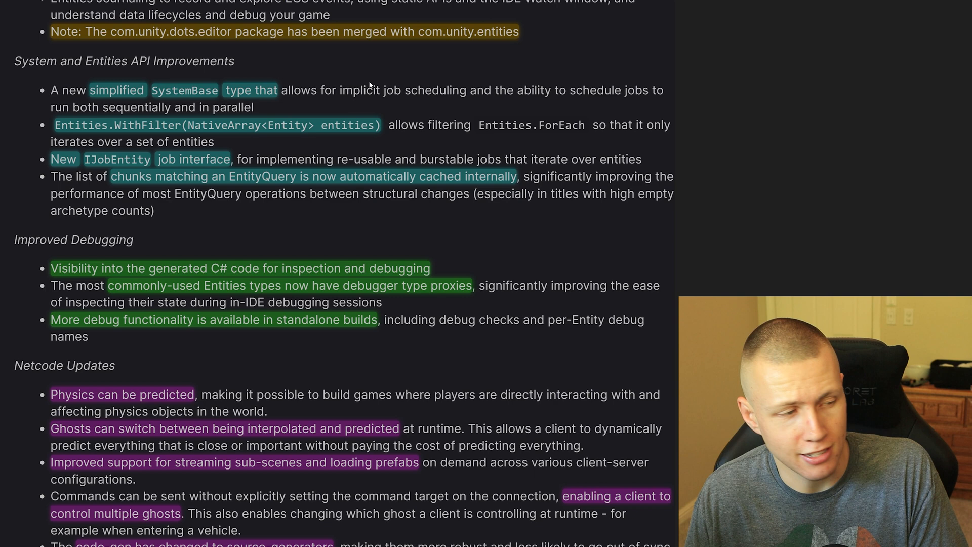
pyautogui.moveTo(90, 136)
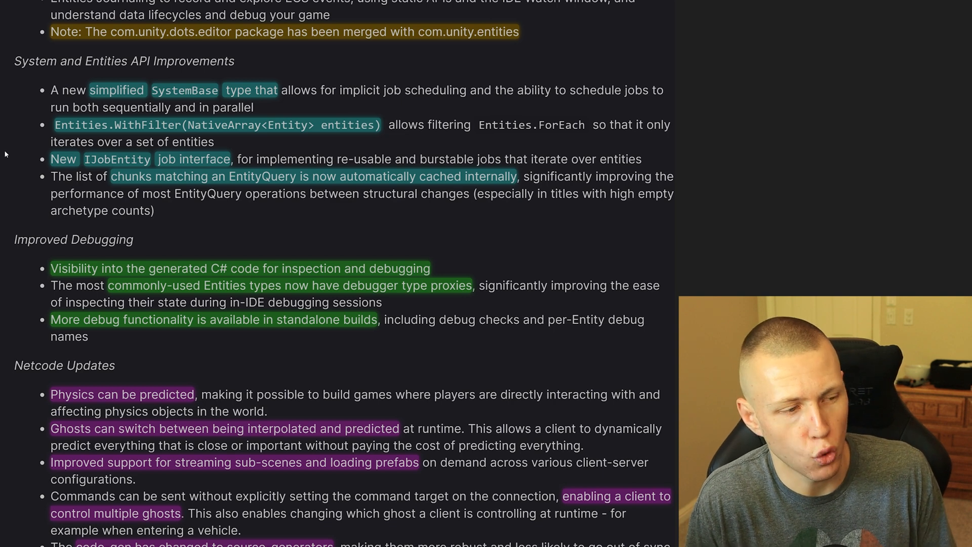
# Step: Scroll through Rendering Updates, Unity Physics and Havok Updates, Sharing feedback and Looking ahead
pyautogui.scroll(-3)
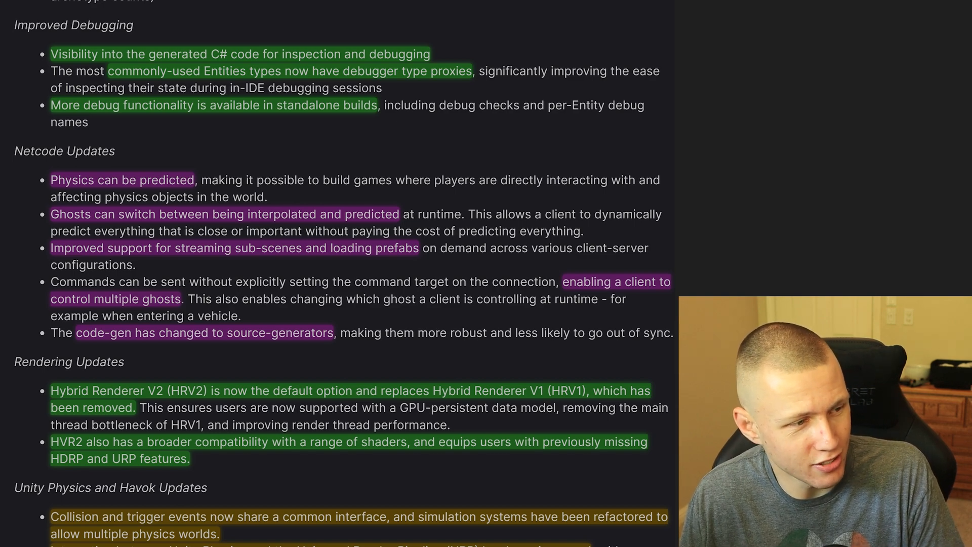
pyautogui.scroll(-3)
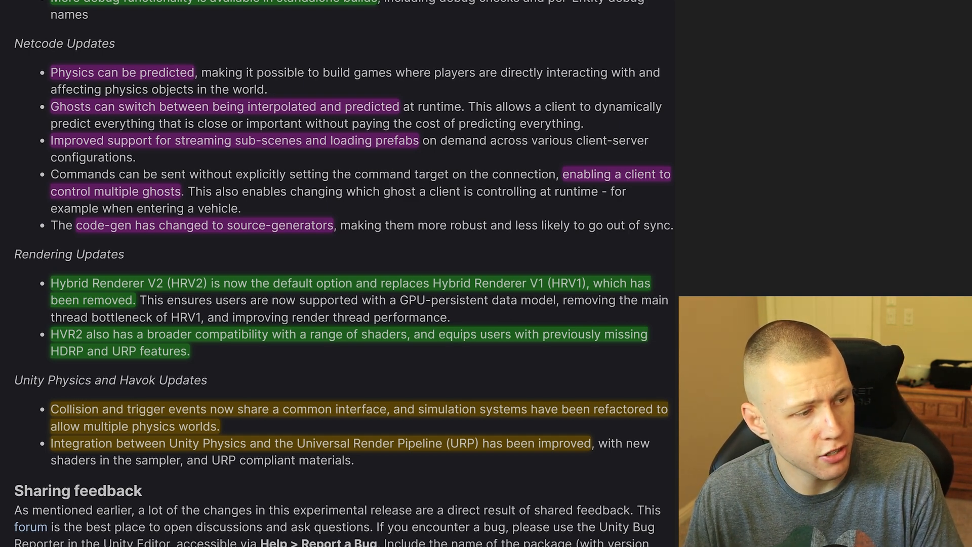
pyautogui.scroll(-3)
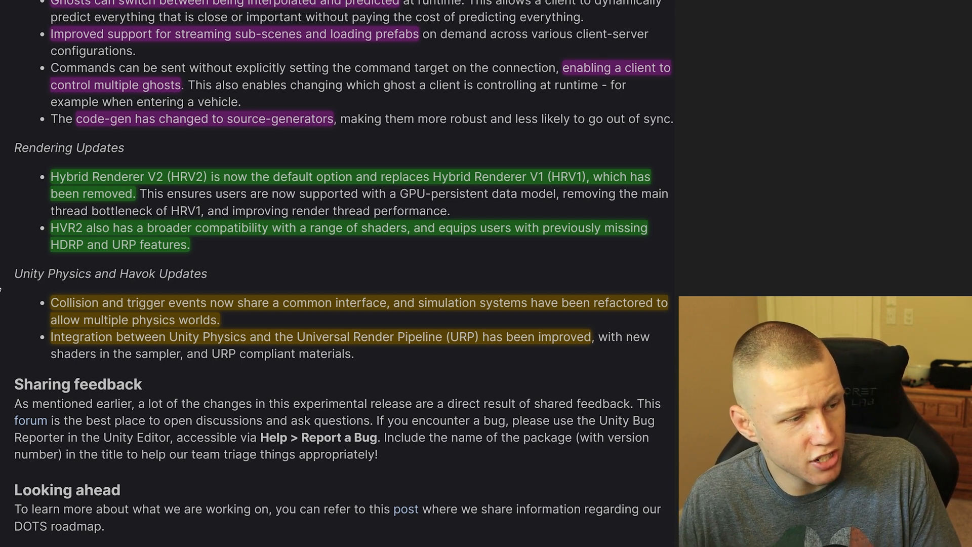
pyautogui.moveTo(17, 314)
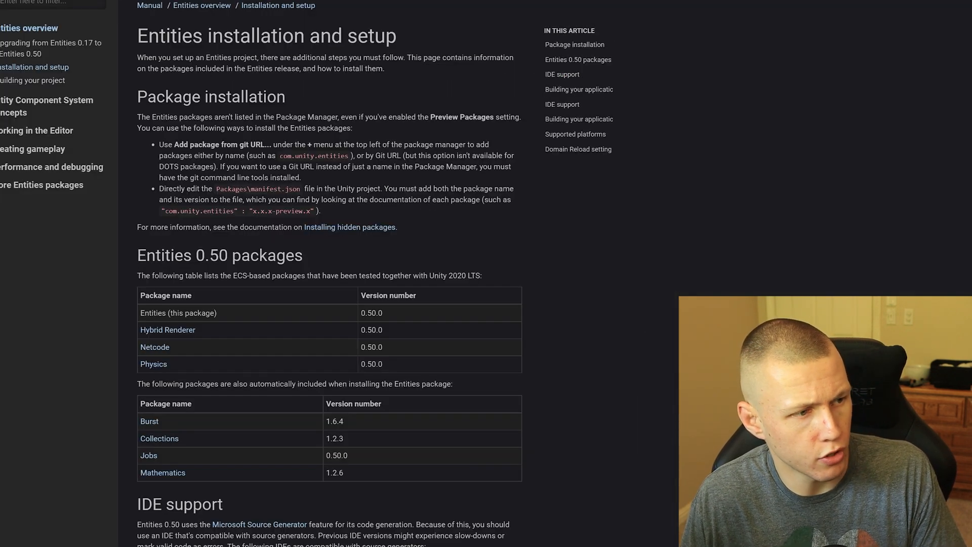
# Step: Glance down the installation page, then switch to the 'Upgrading from Entities 0.17 to Entities 0.50' guide
pyautogui.scroll(-3)
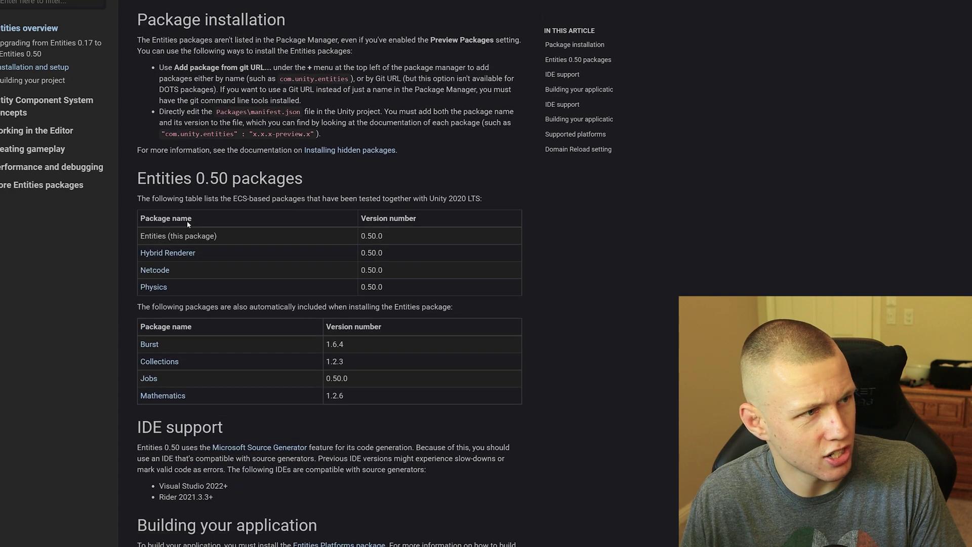
pyautogui.click(51, 48)
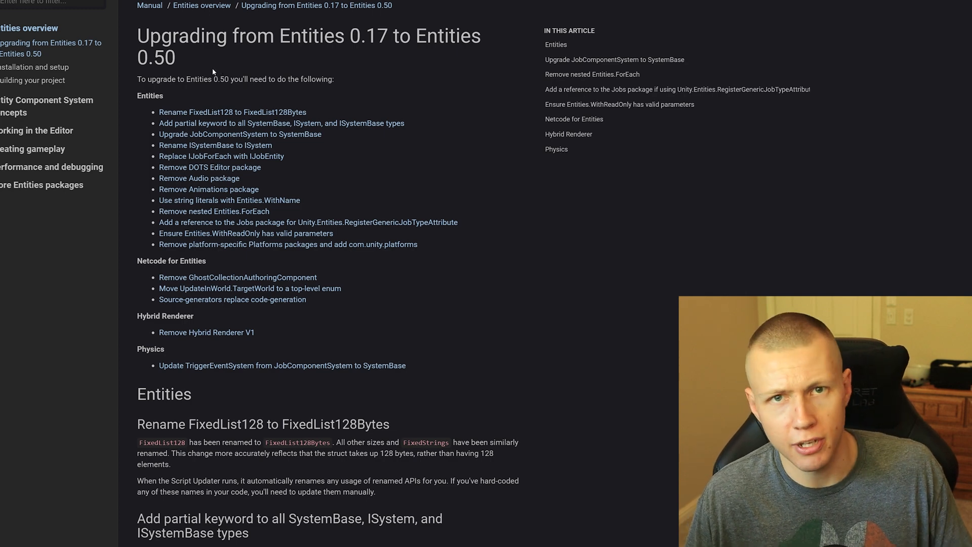
pyautogui.moveTo(291, 58)
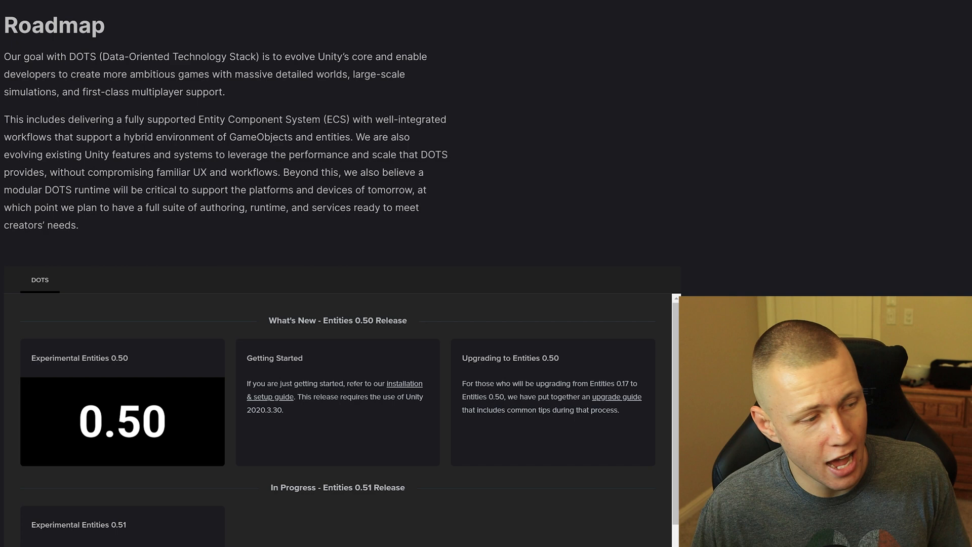
# Step: Scroll the DOTS roadmap and read the Editor Windows & Workflows card details
pyautogui.scroll(-3)
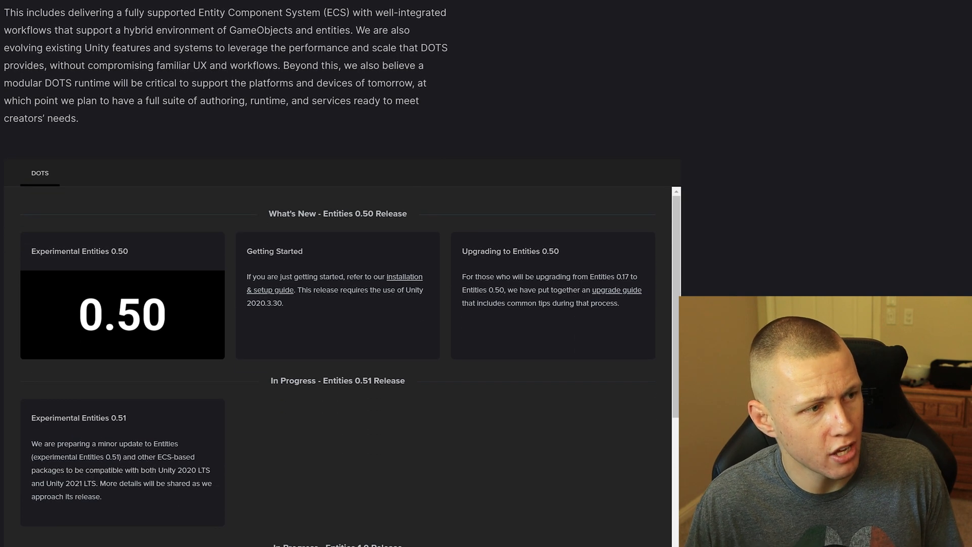
pyautogui.scroll(-3)
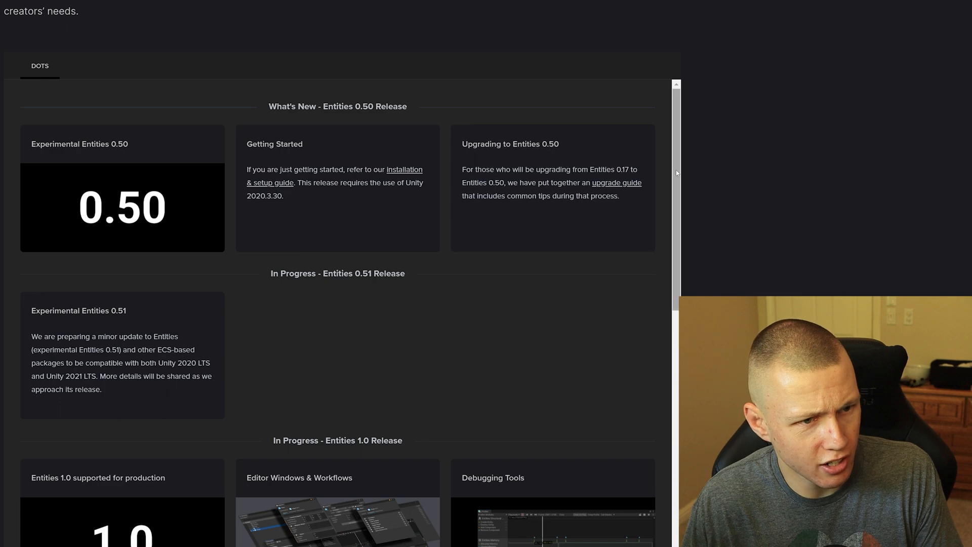
pyautogui.scroll(-3)
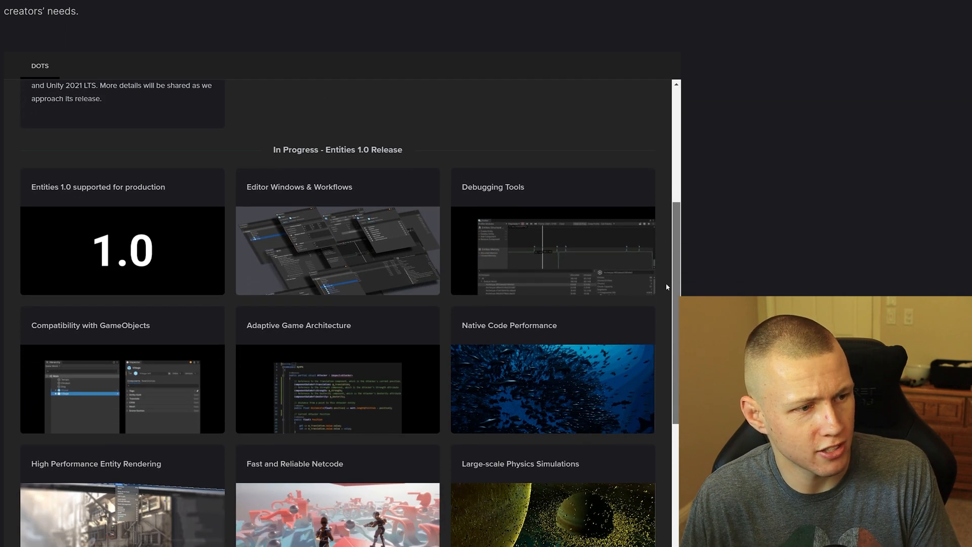
pyautogui.click(337, 250)
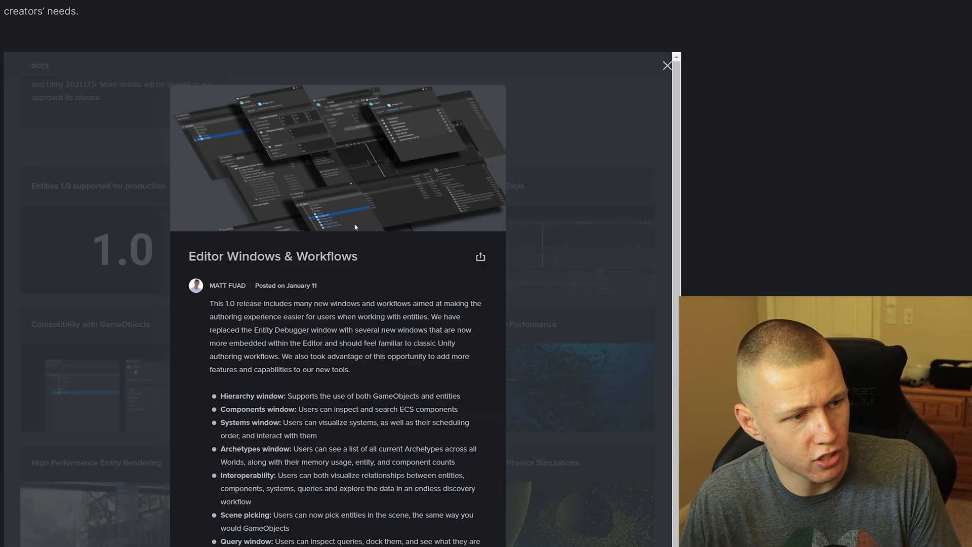
pyautogui.scroll(-3)
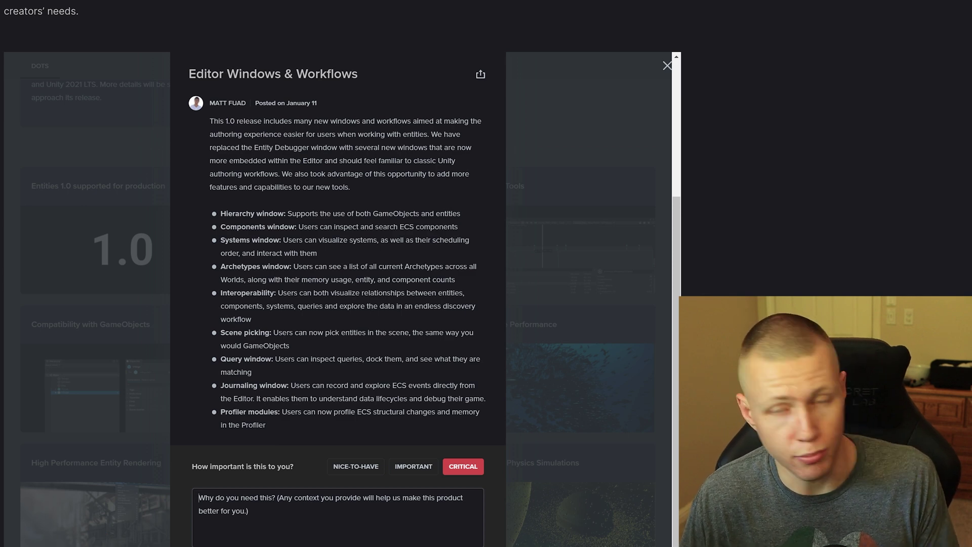
# Step: Return to the Entities 0.50 forum post tab at its Looking ahead section
pyautogui.click(667, 65)
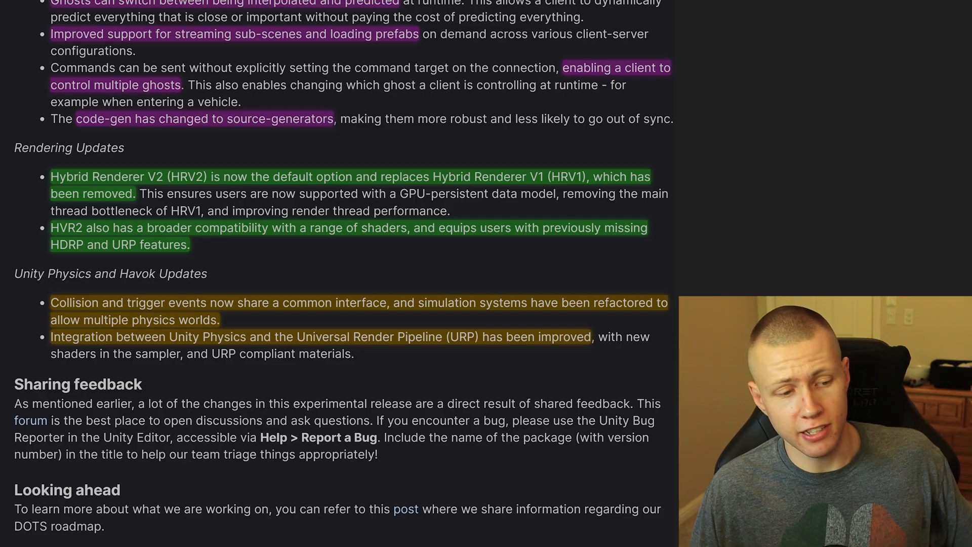